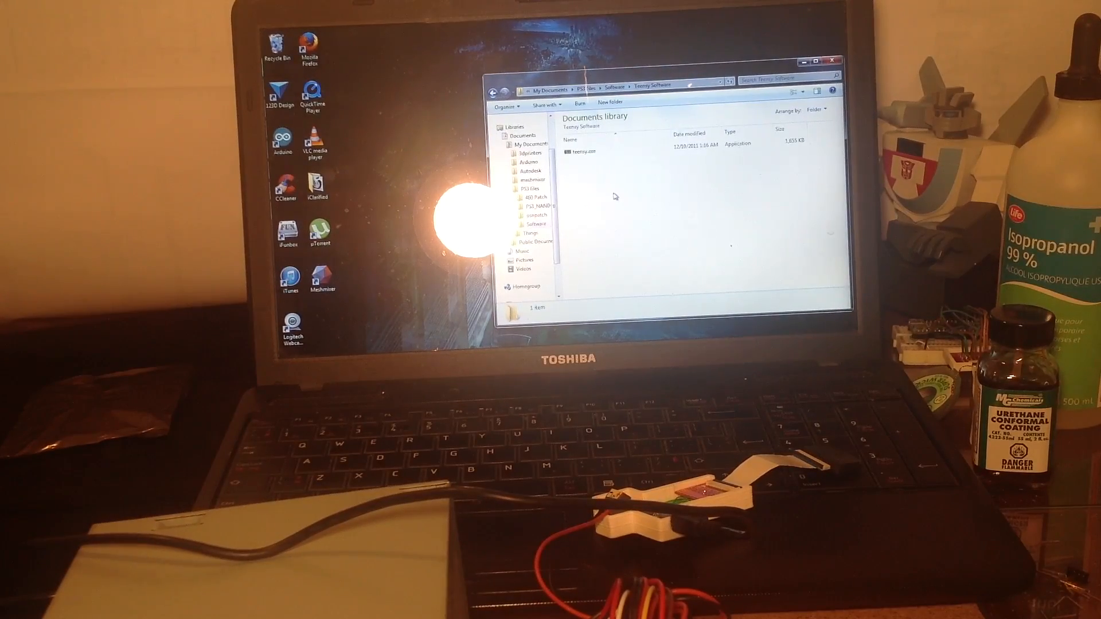
- Launch teensy.exe from the Teensy Software folder in Explorer
double_click(580, 151)
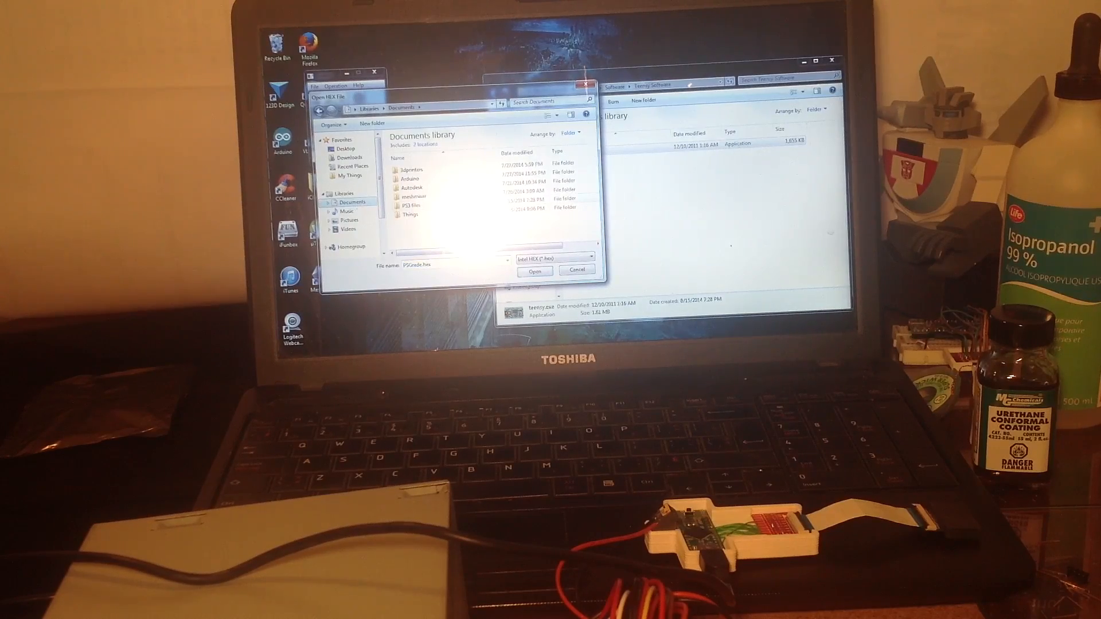
- Load NANDway_SignalBooster.hex from PS3 files > PS3_NANDway_ToolPack > teensy Software into the loader
double_click(413, 205)
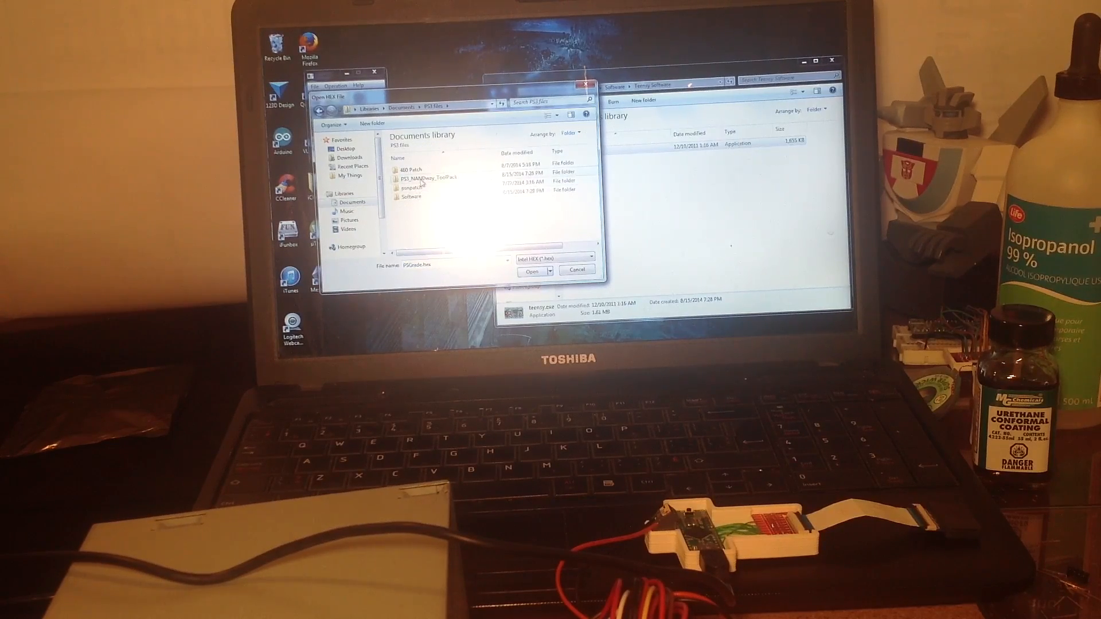
click(428, 177)
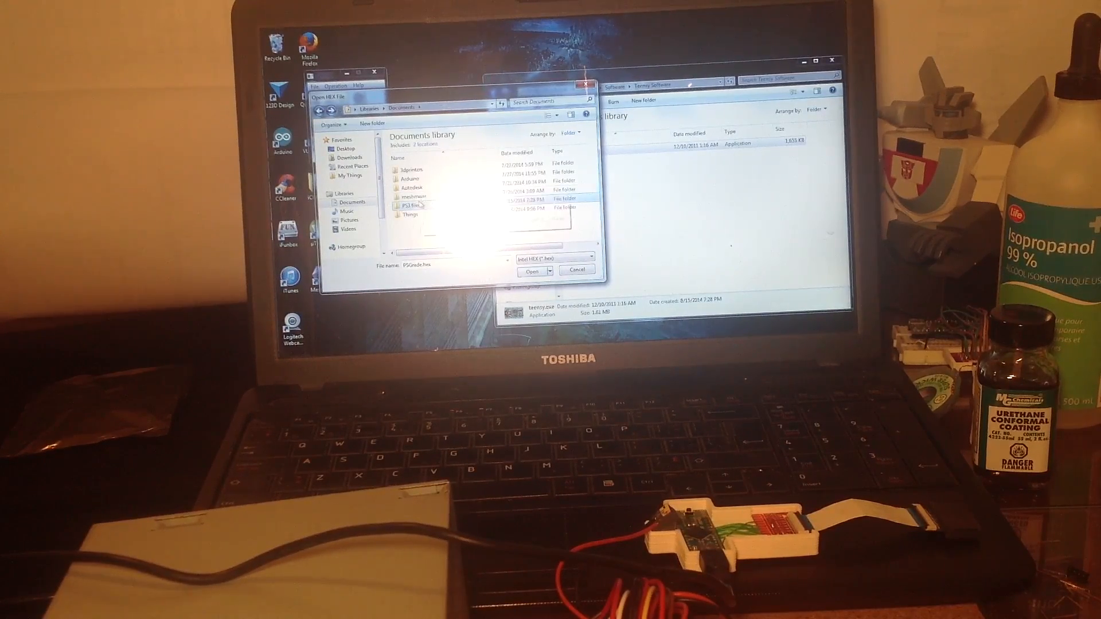
double_click(413, 206)
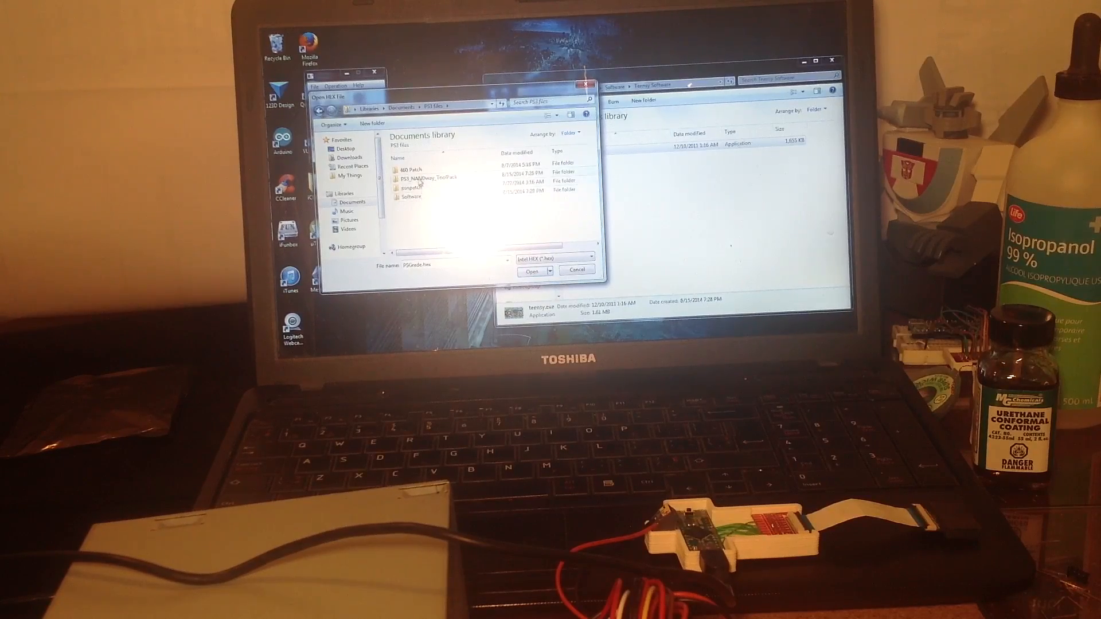
double_click(425, 177)
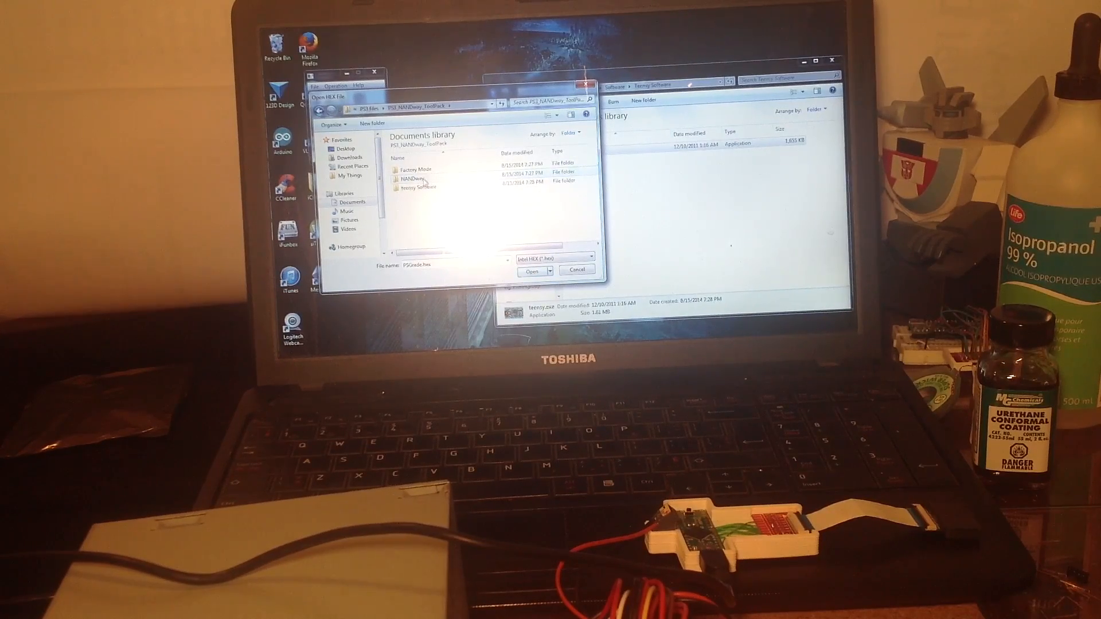
double_click(420, 187)
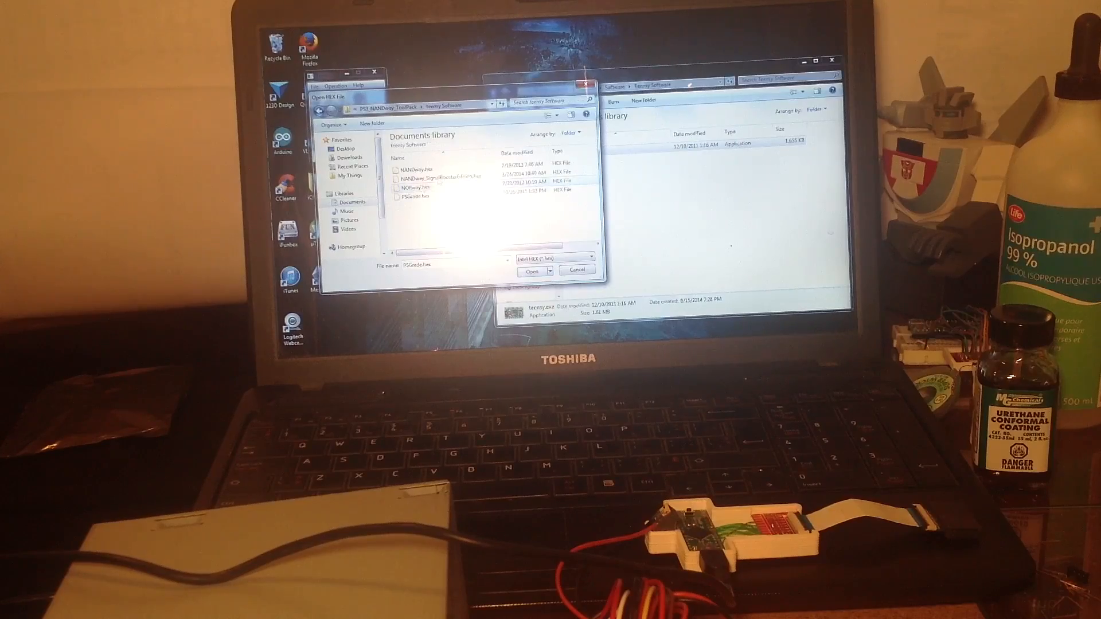
click(450, 174)
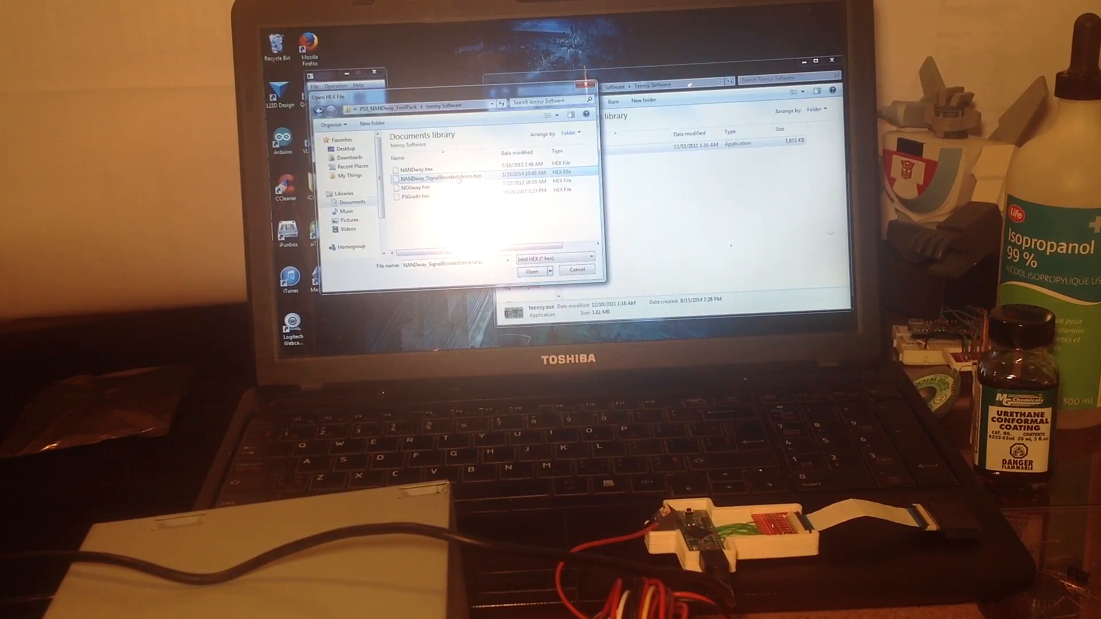
click(533, 271)
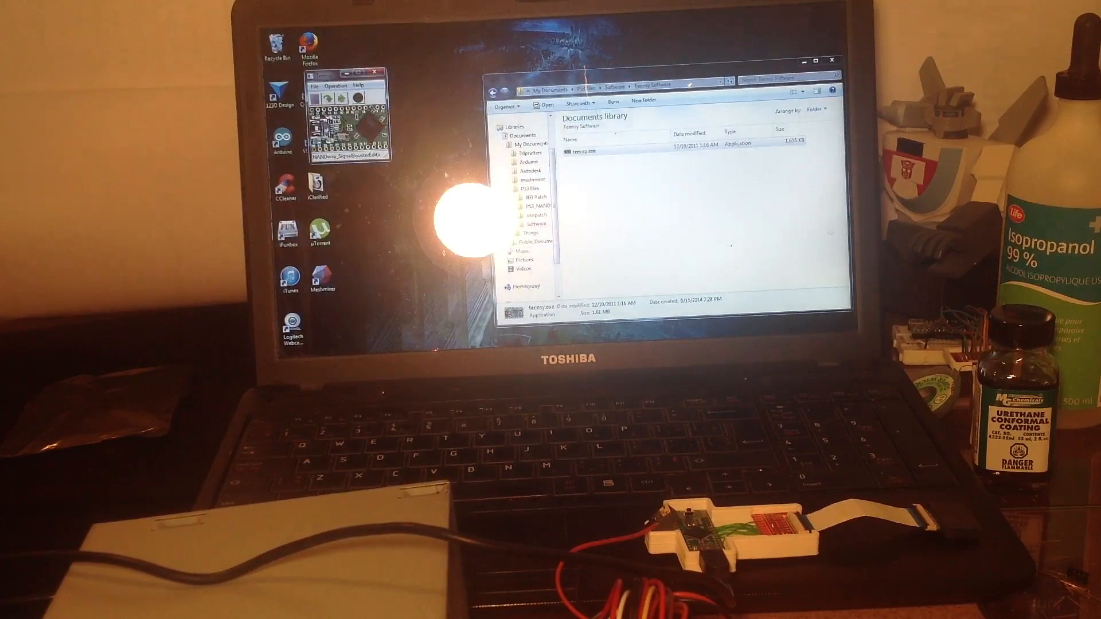